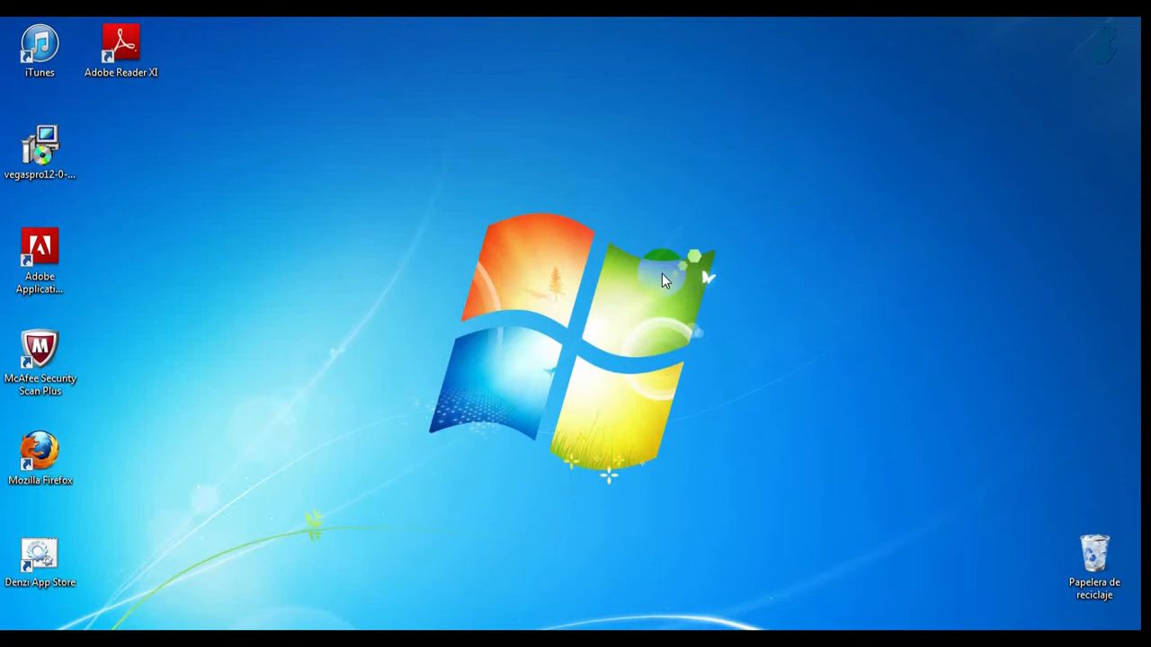
pyautogui.moveTo(499, 320)
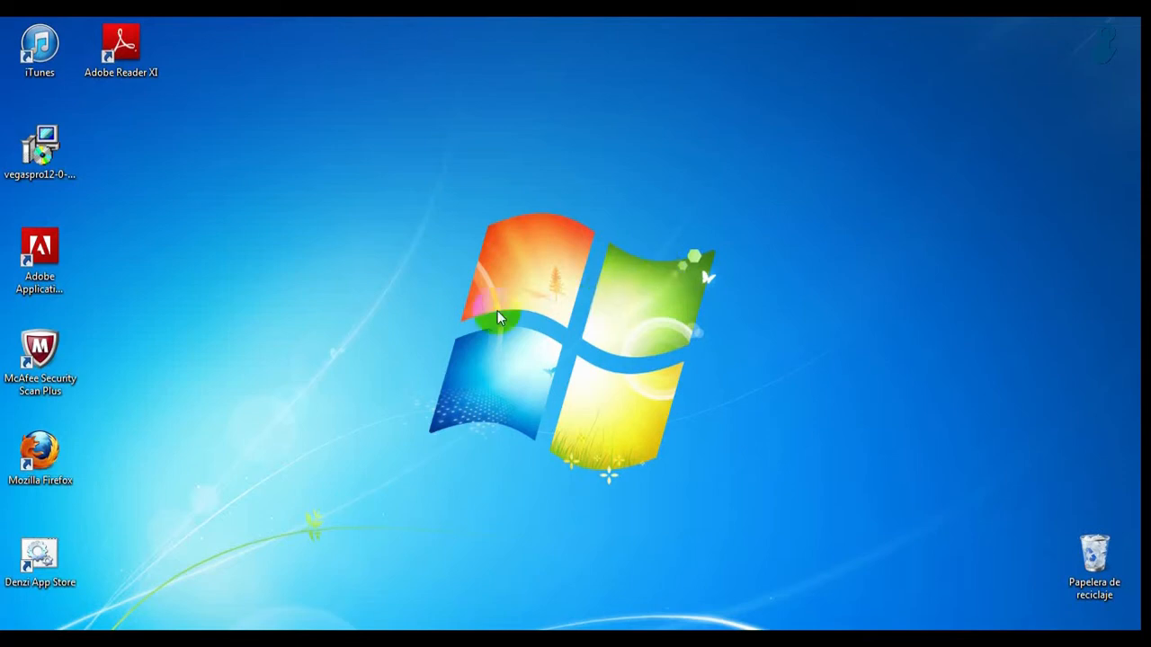
# Step: Launch Firefox, download Google Chrome from Toggle and open google-chrome.exe from downloads
pyautogui.click(39, 459)
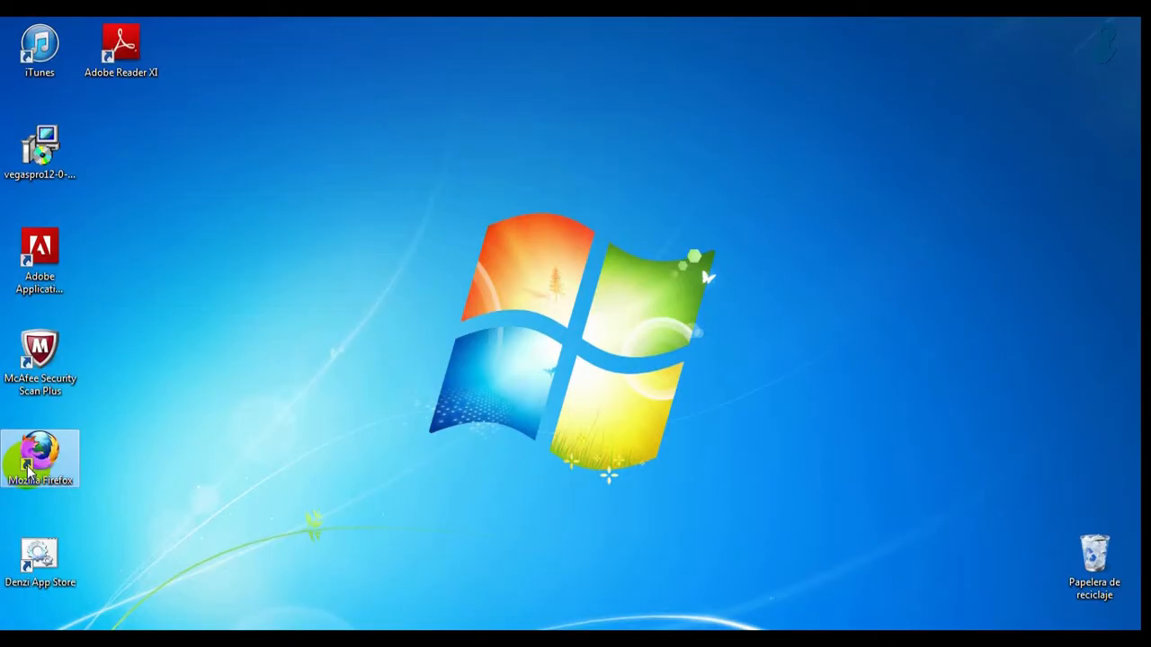
pyautogui.doubleClick(40, 459)
pyautogui.write('G')
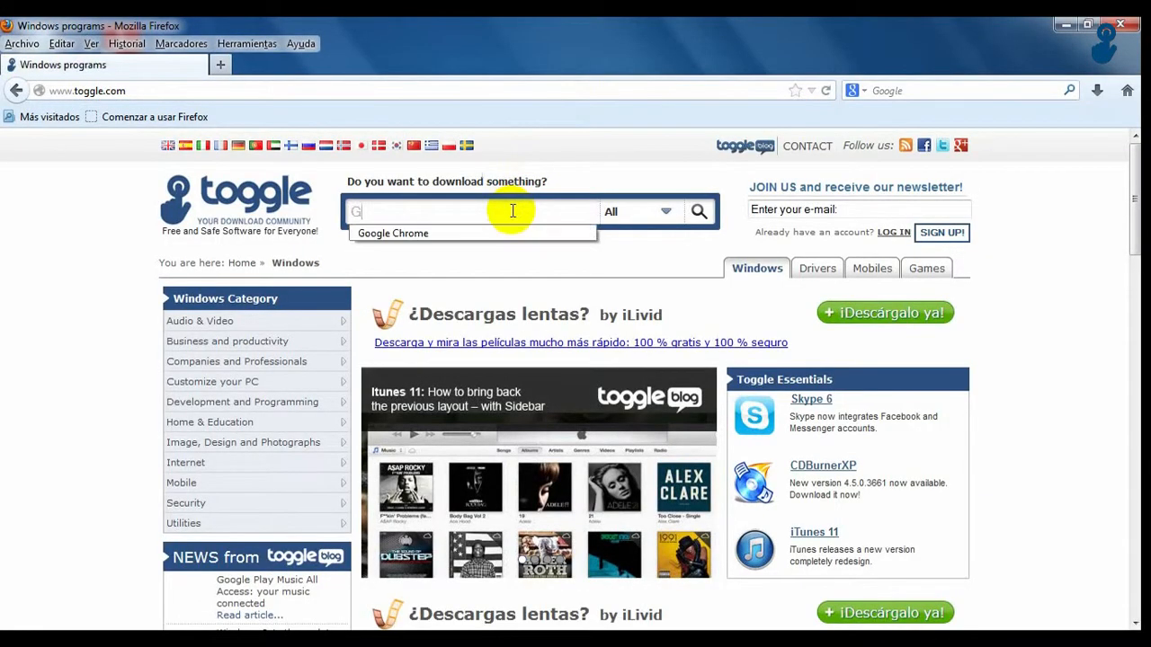
pyautogui.click(393, 233)
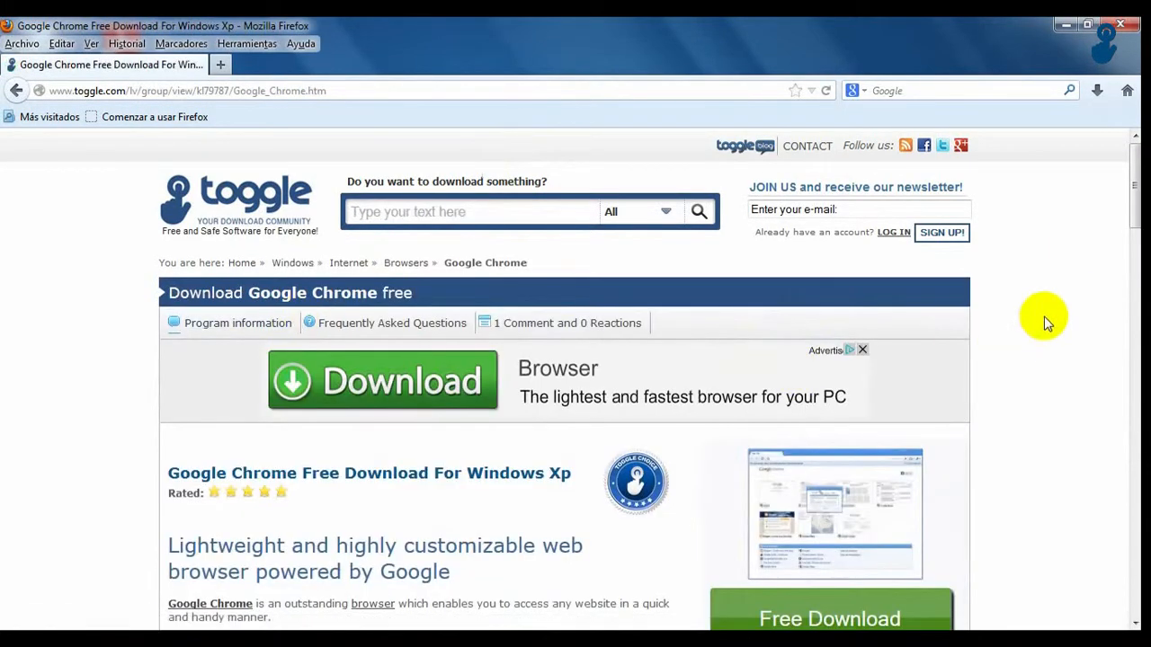
pyautogui.click(382, 379)
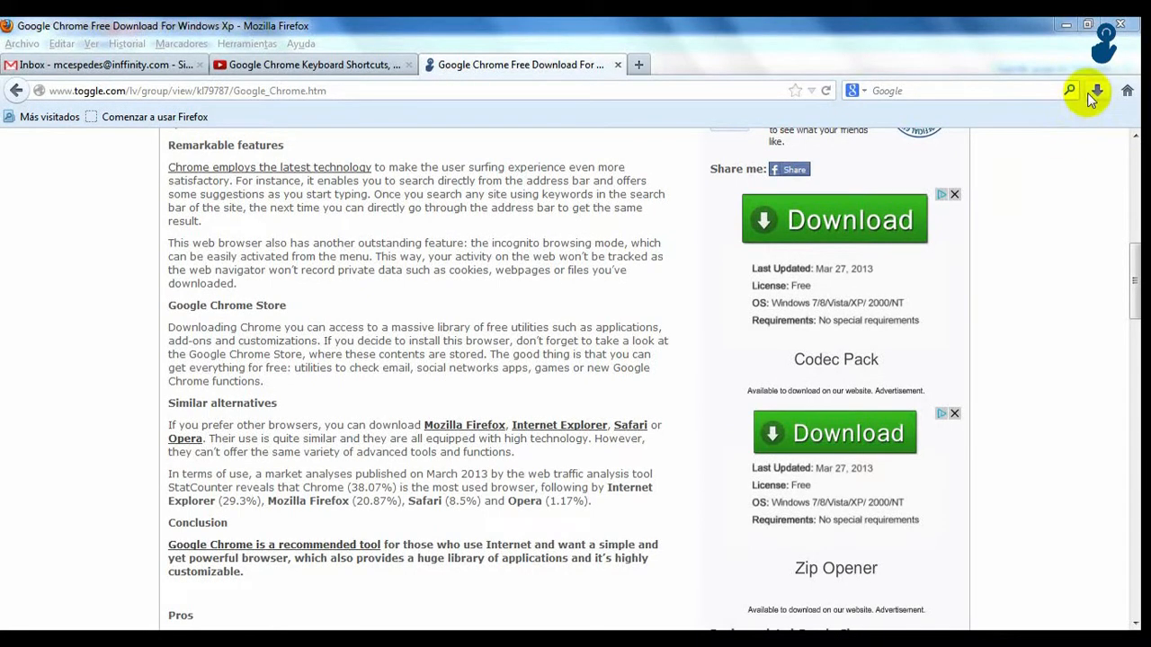
pyautogui.moveTo(1000, 228)
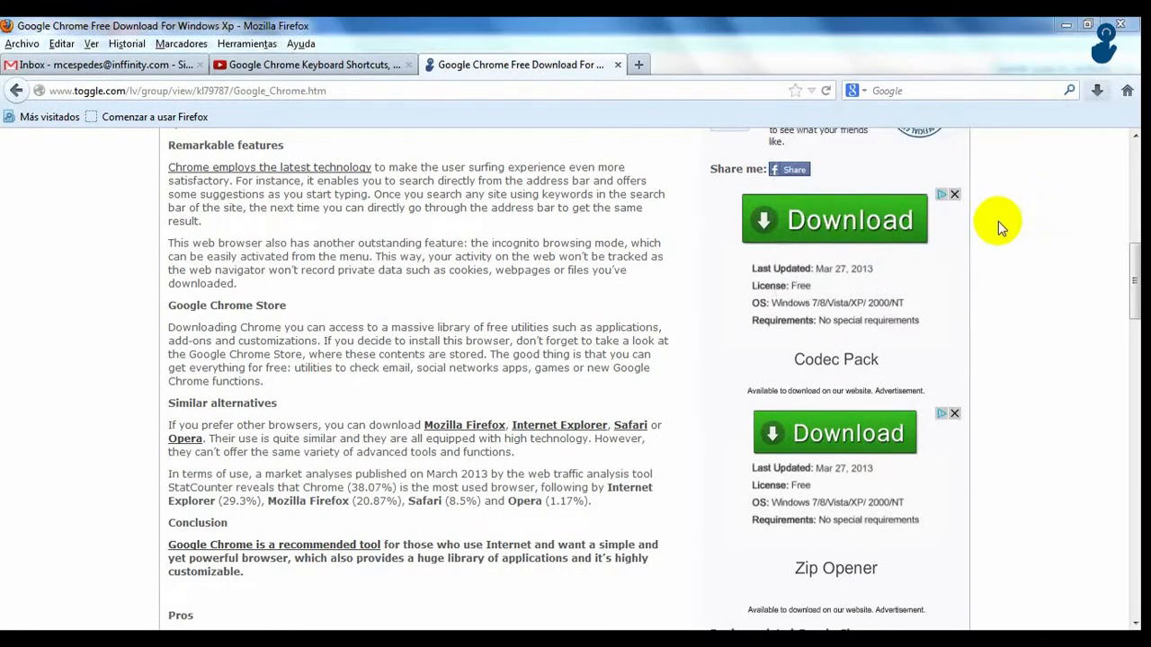
pyautogui.click(833, 219)
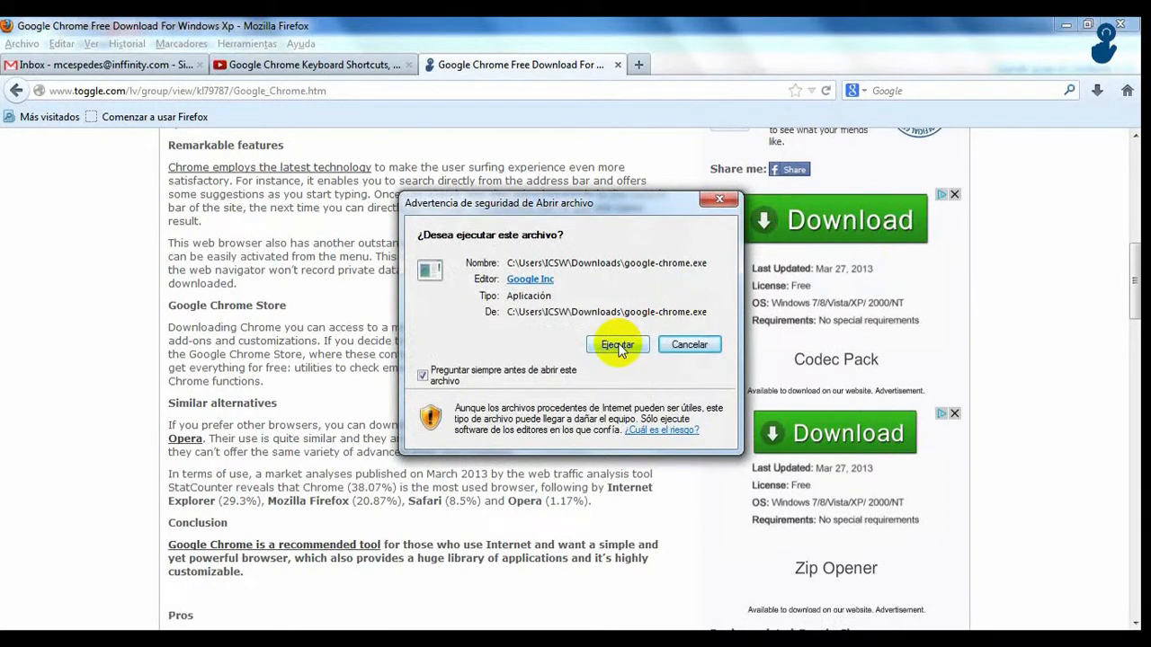
# Step: Run the Chrome installer with Ejecutar, then switch to the Getting Started welcome tour
pyautogui.click(617, 344)
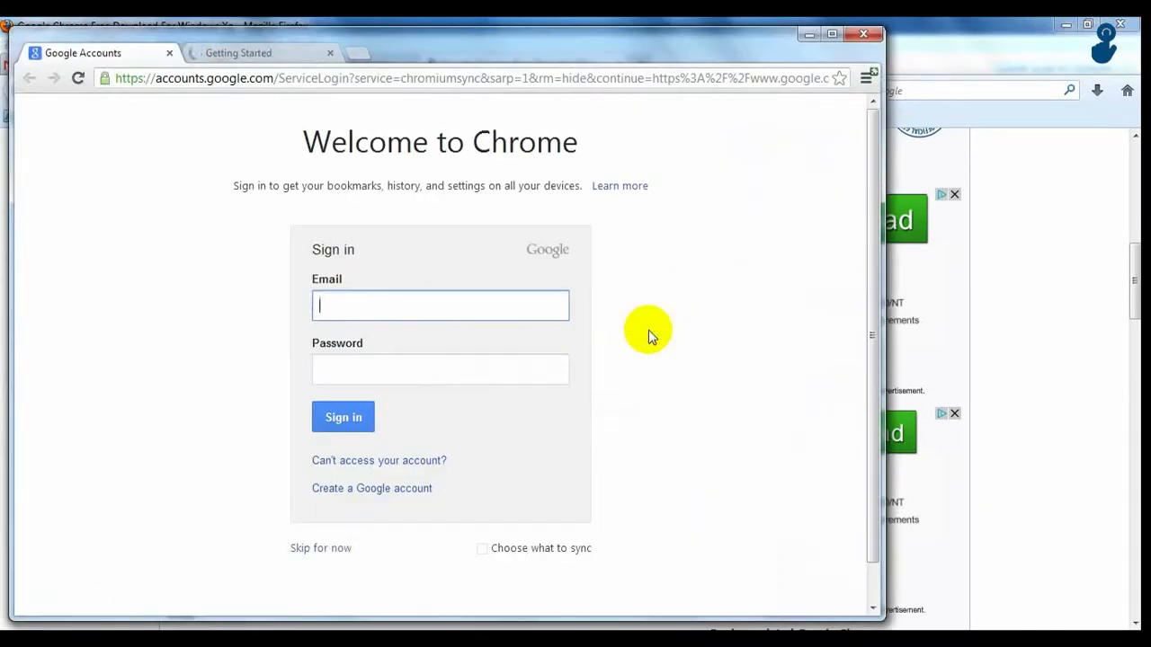
pyautogui.click(238, 52)
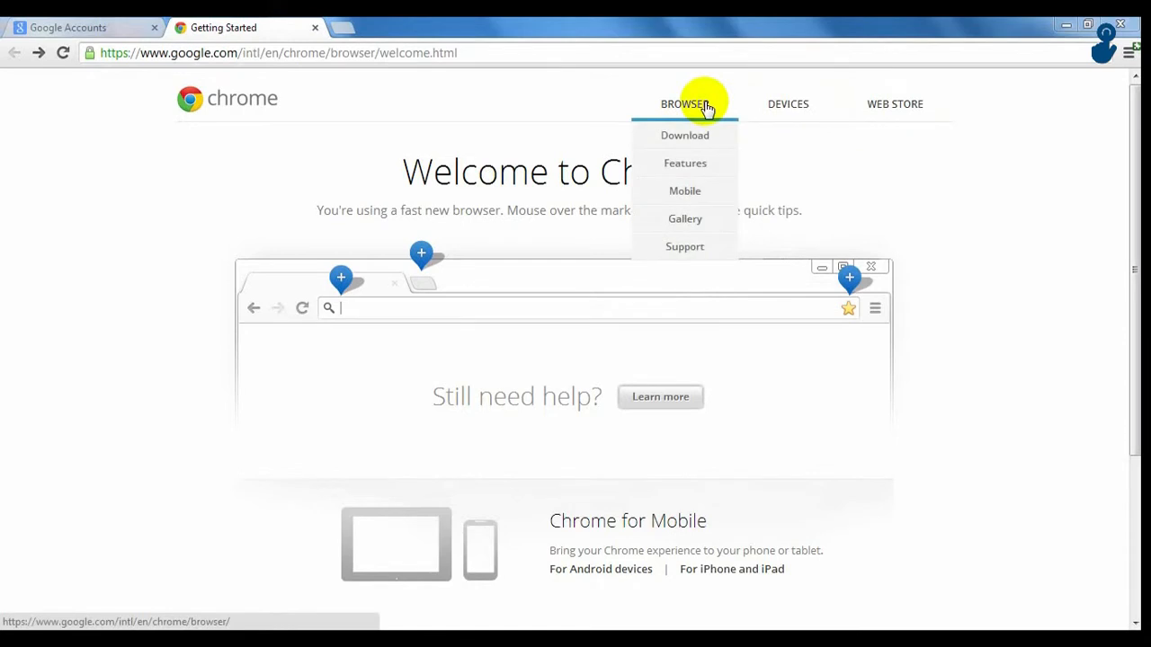
pyautogui.moveTo(701, 163)
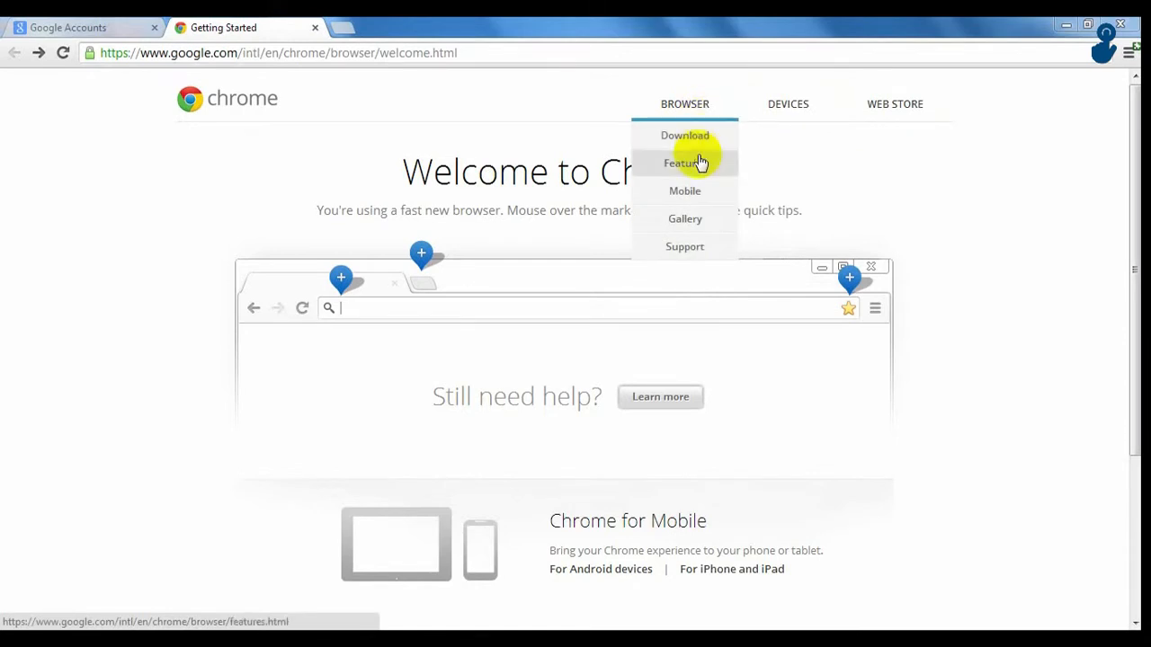
# Step: Browse the Getting Started browser and Web Store feature pages, then visit the Chrome Web Store
pyautogui.click(696, 163)
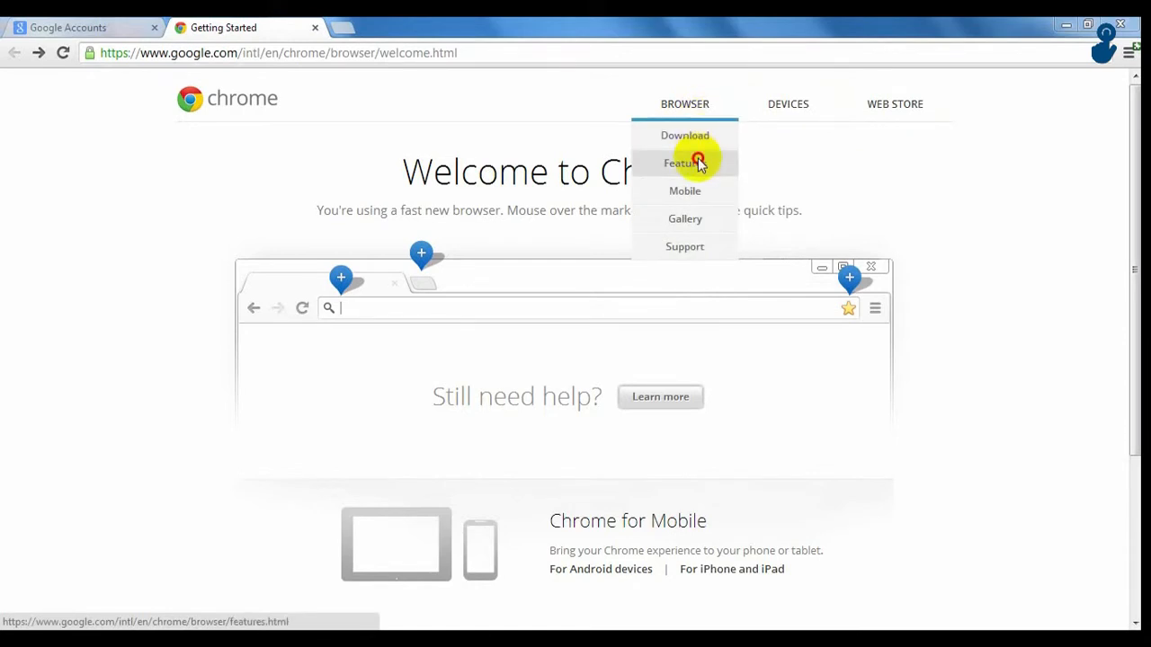
pyautogui.click(685, 163)
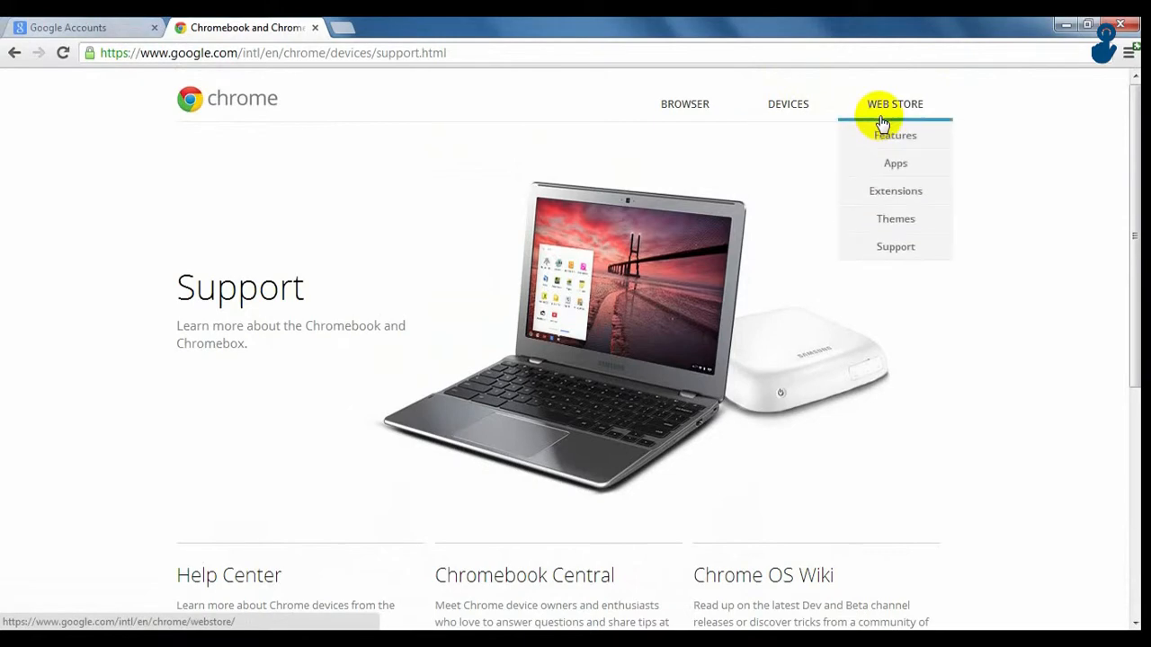
pyautogui.click(895, 135)
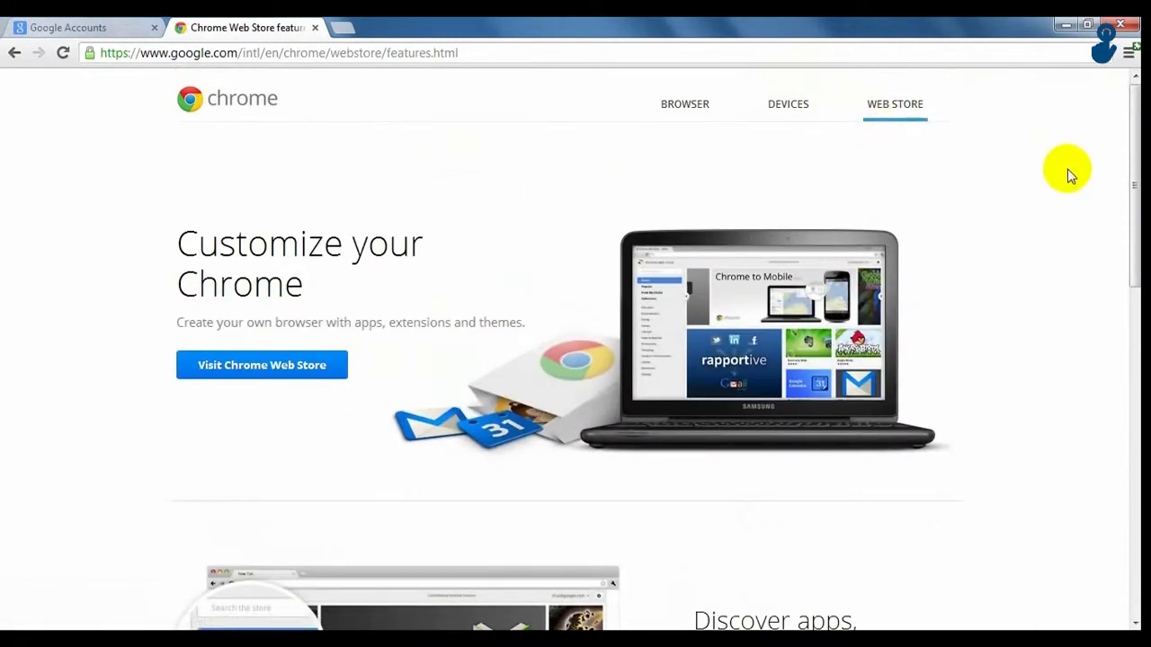
pyautogui.scroll(-3)
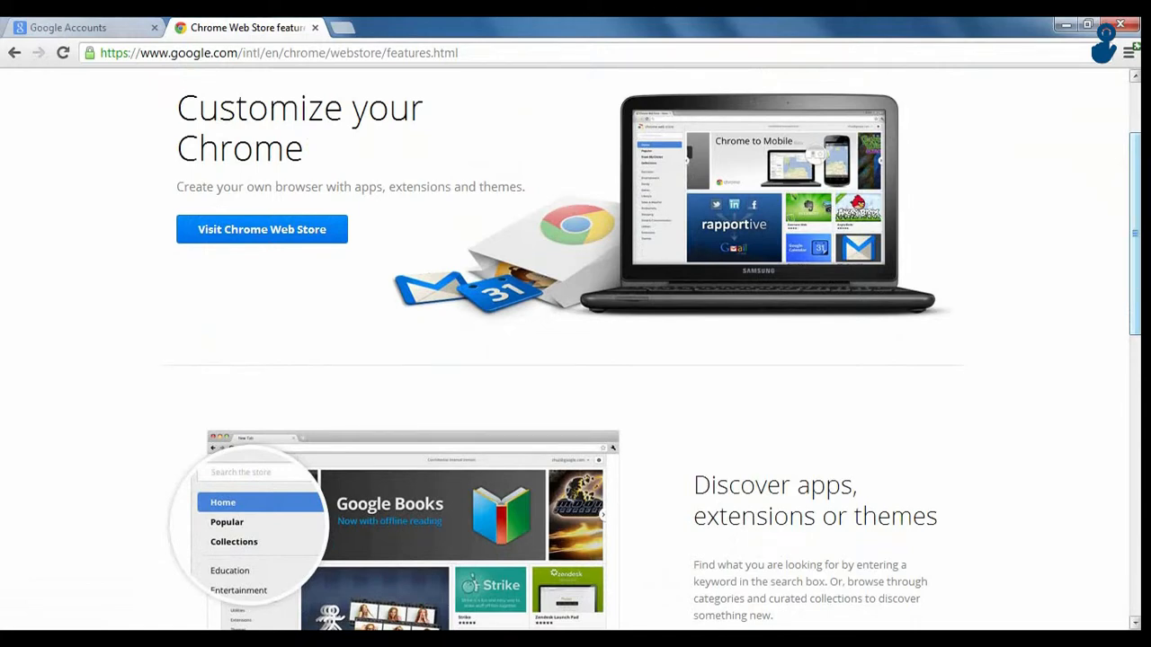
pyautogui.click(262, 230)
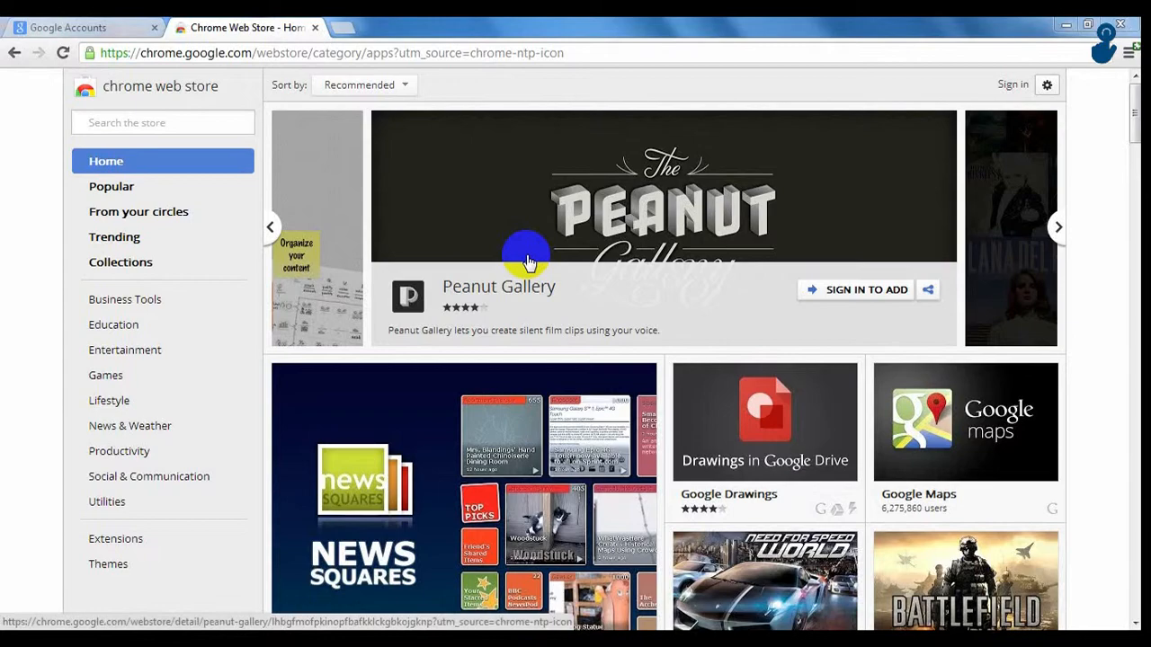
# Step: Sort the Web Store apps by popularity
pyautogui.click(364, 85)
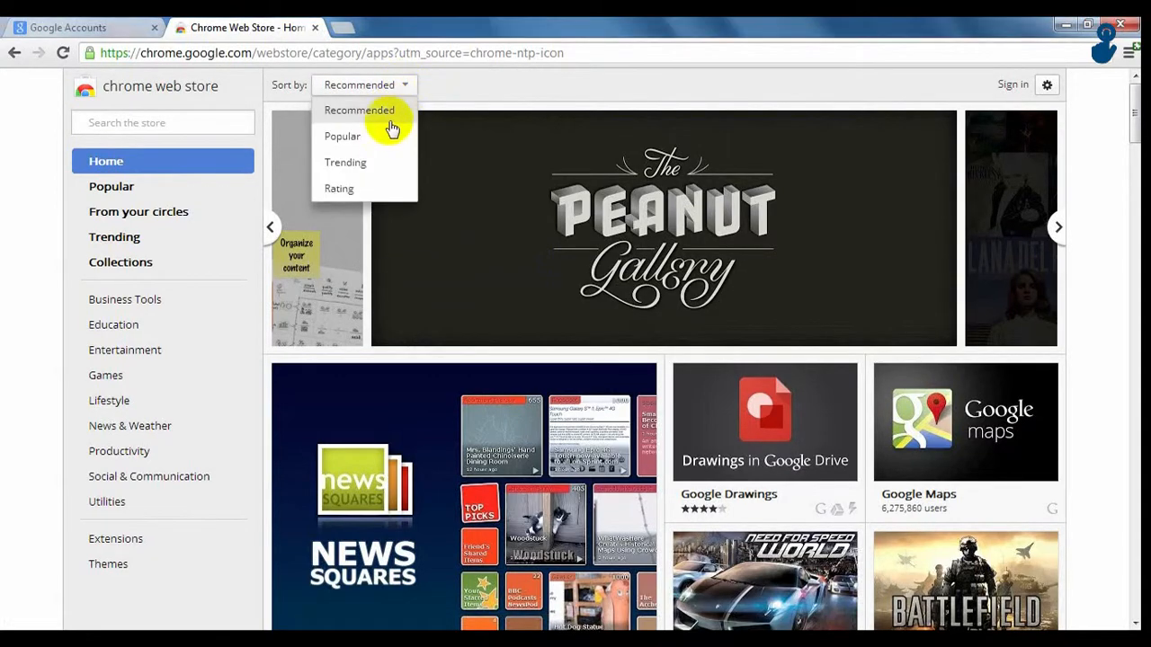
pyautogui.click(342, 136)
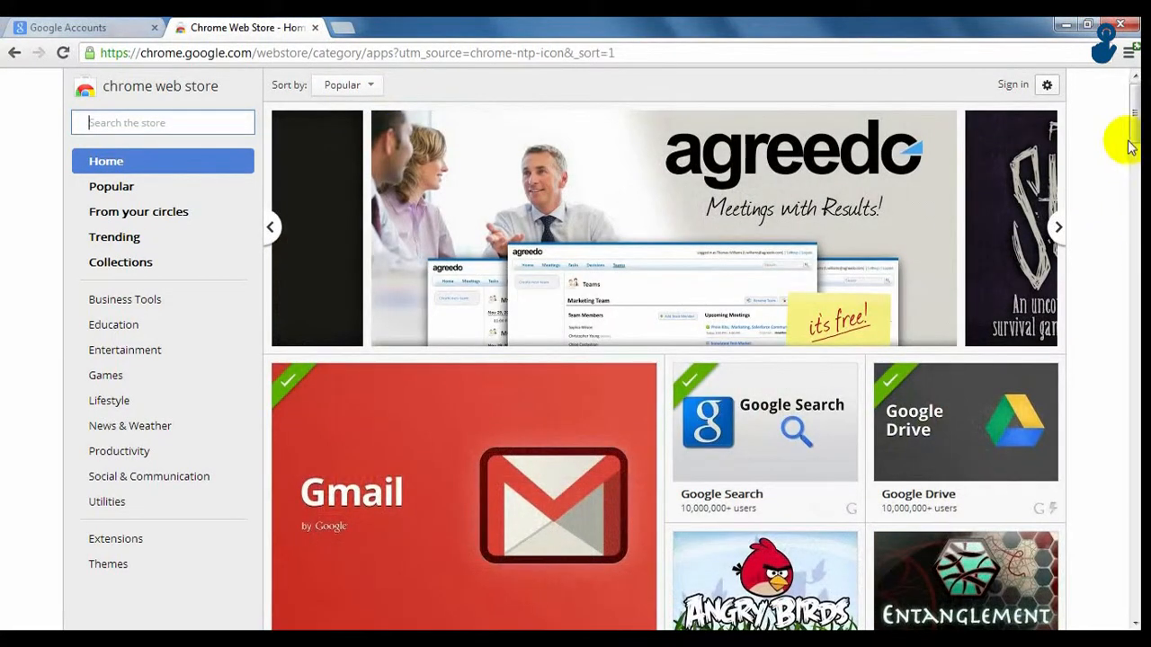
pyautogui.scroll(-3)
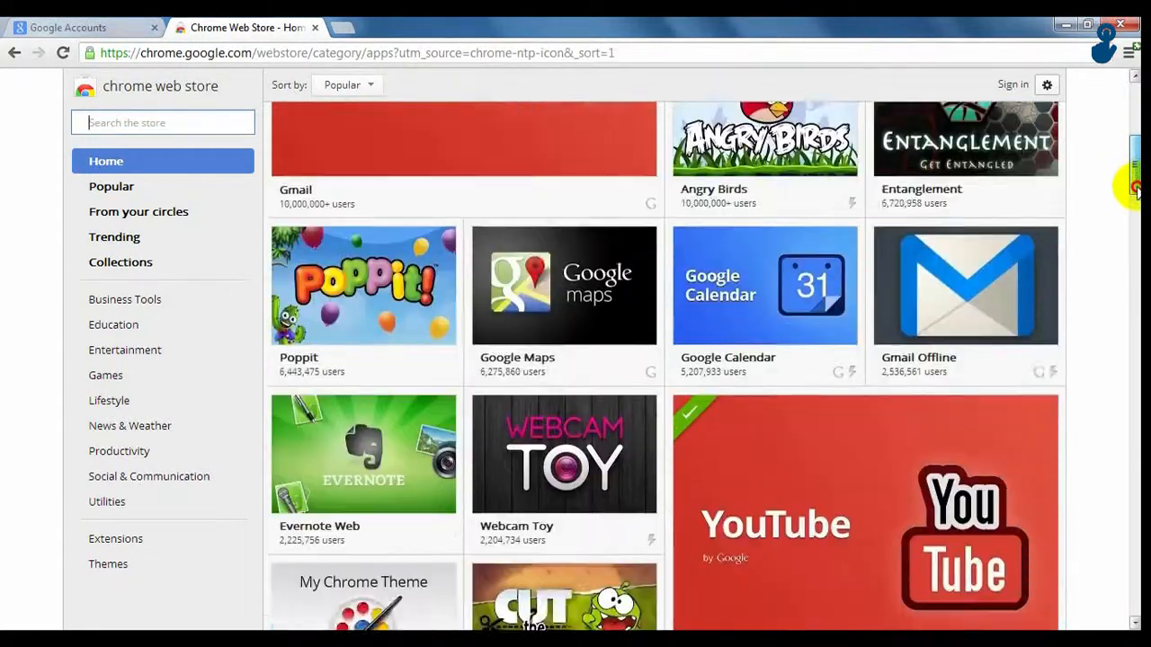
pyautogui.scroll(3)
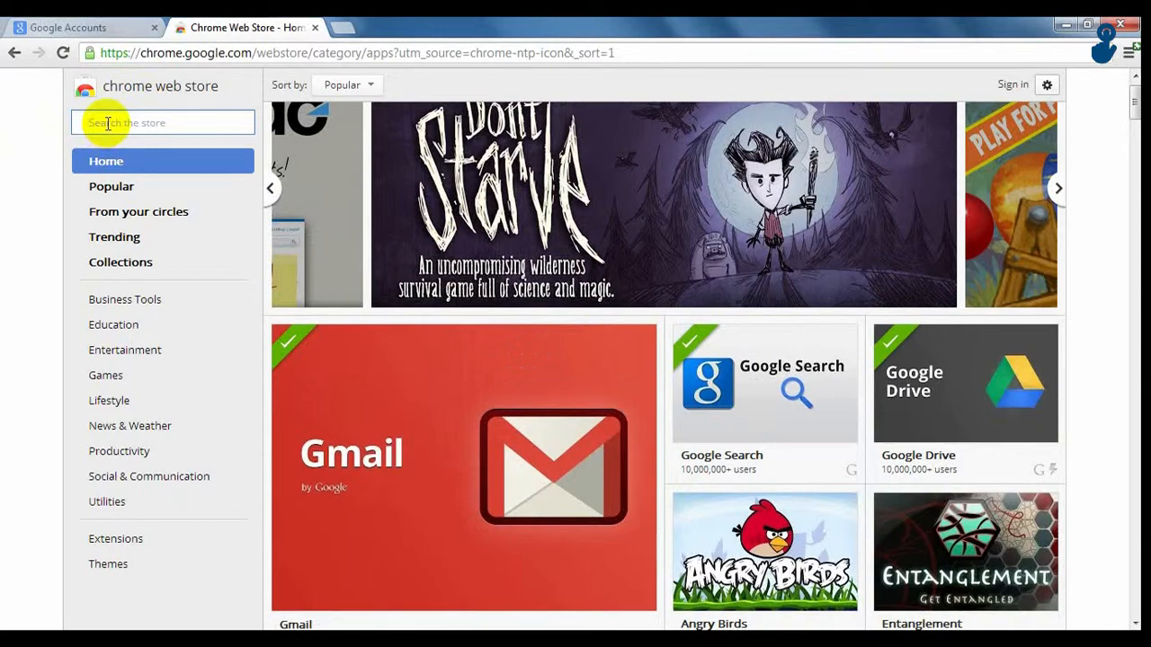
# Step: Browse the From your circles, Trending and Collections categories, ending on the Soccer collection
pyautogui.click(138, 211)
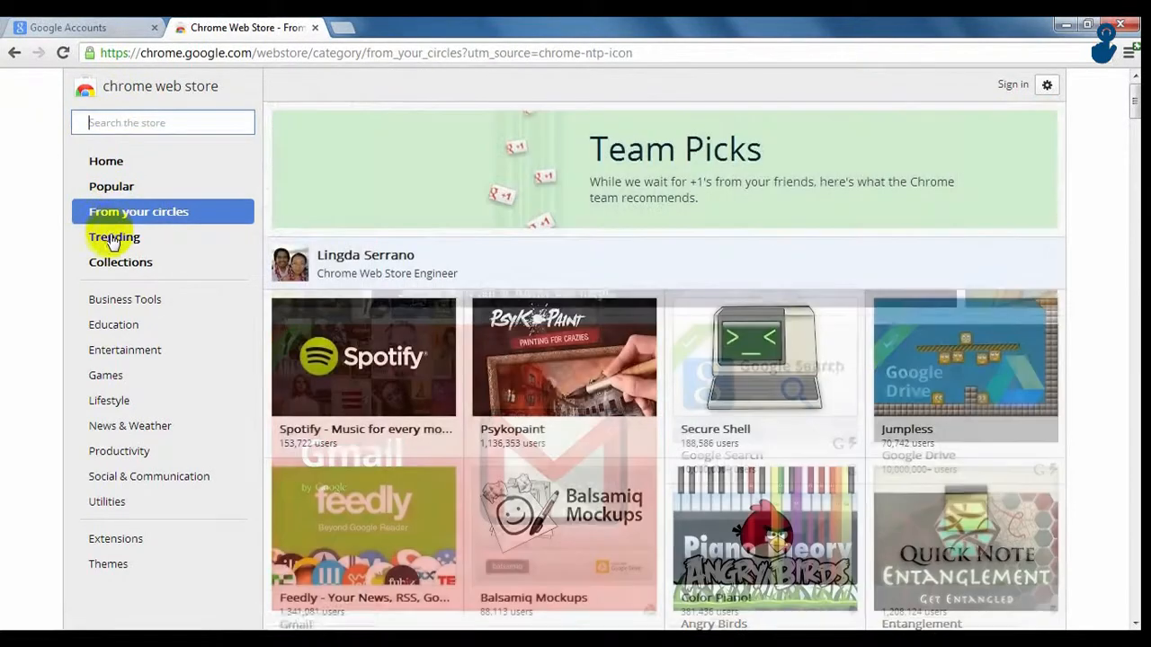
pyautogui.click(114, 237)
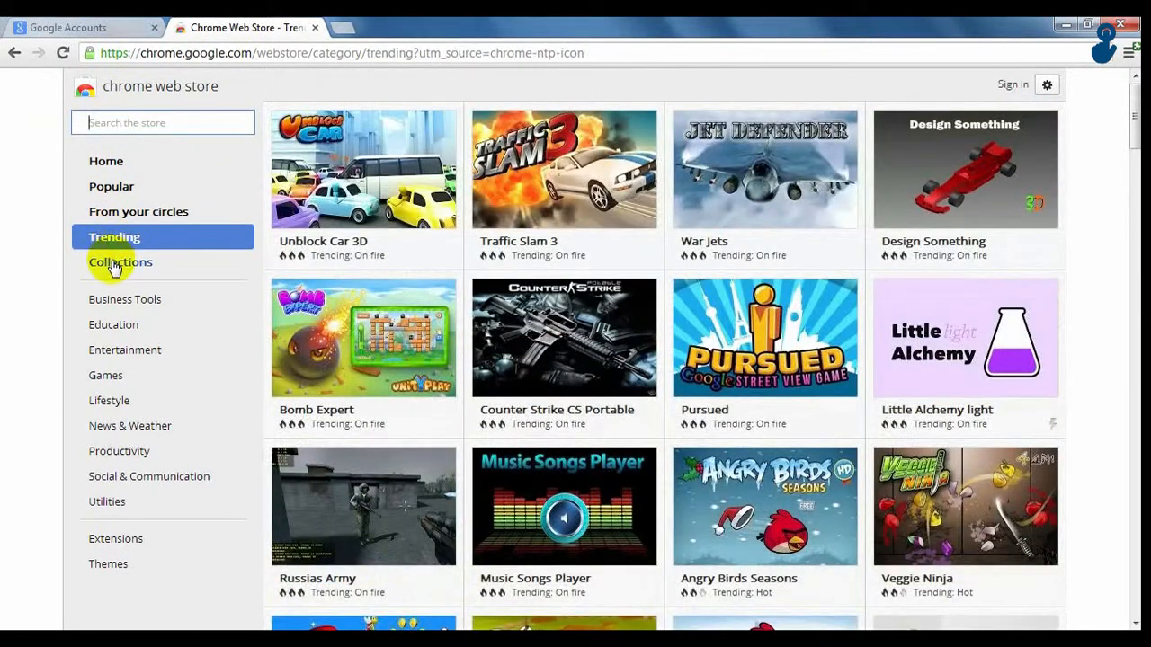
pyautogui.click(120, 261)
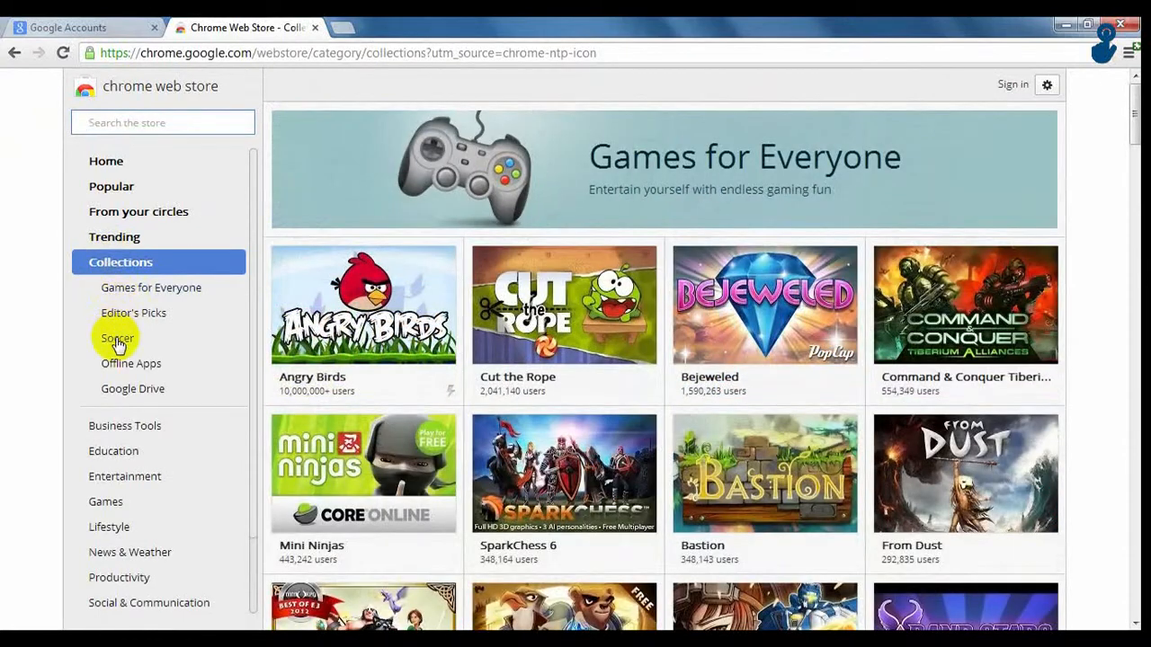
pyautogui.click(106, 161)
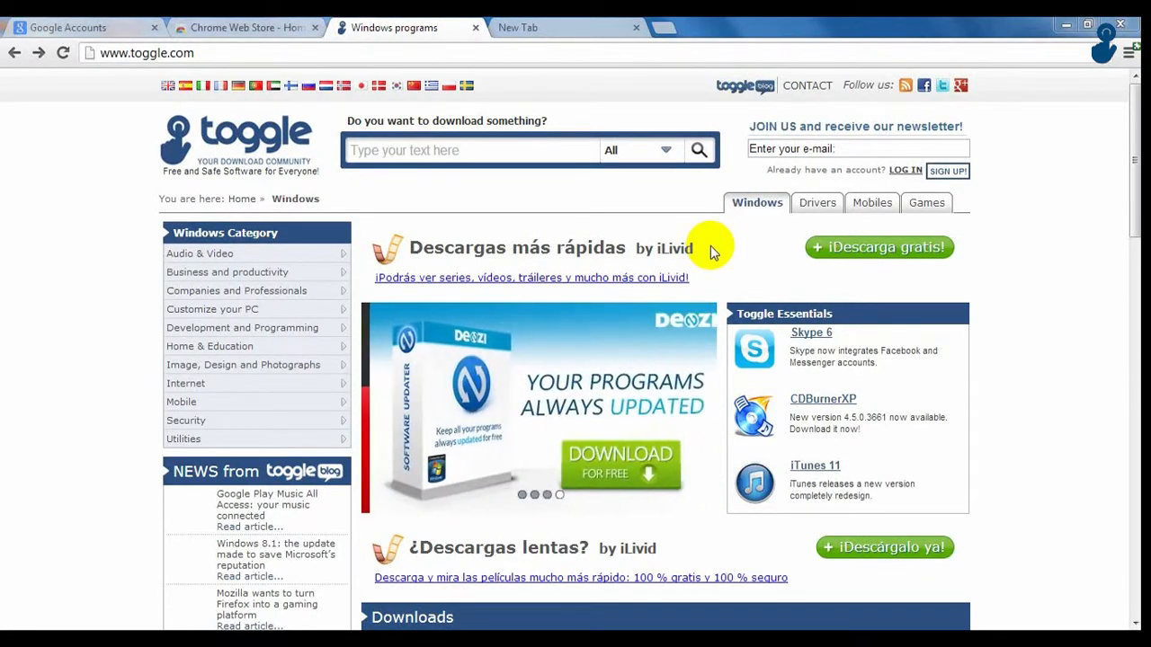
# Step: Open Toggle's Adobe Photoshop download page from the Downloads section
pyautogui.scroll(-3)
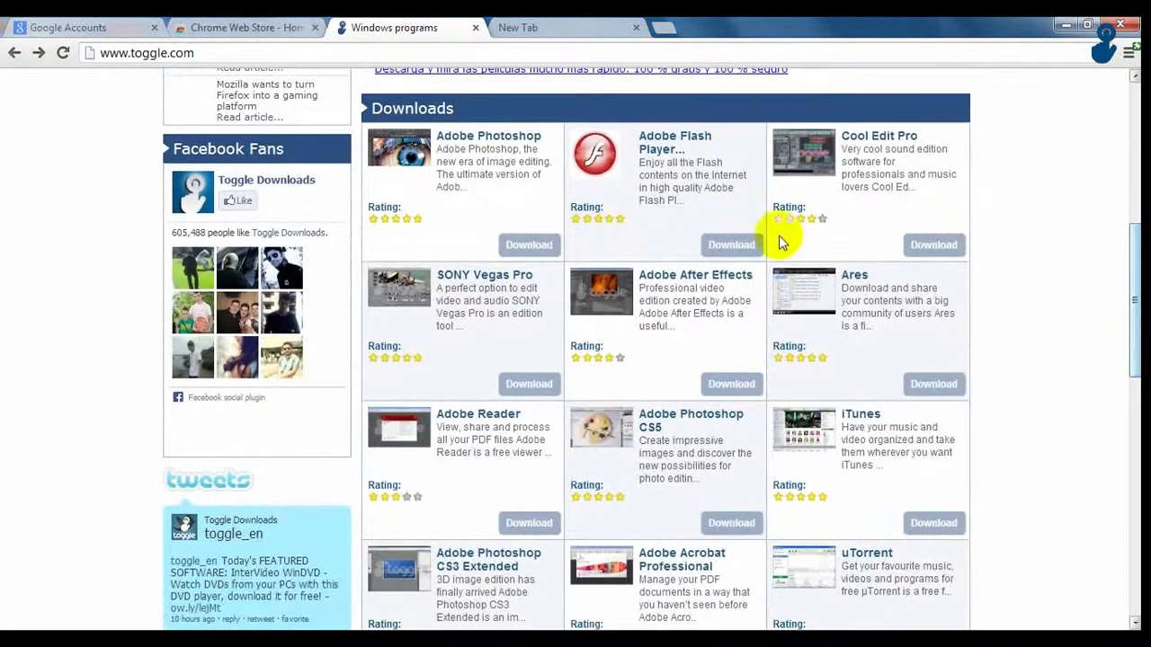
pyautogui.click(488, 136)
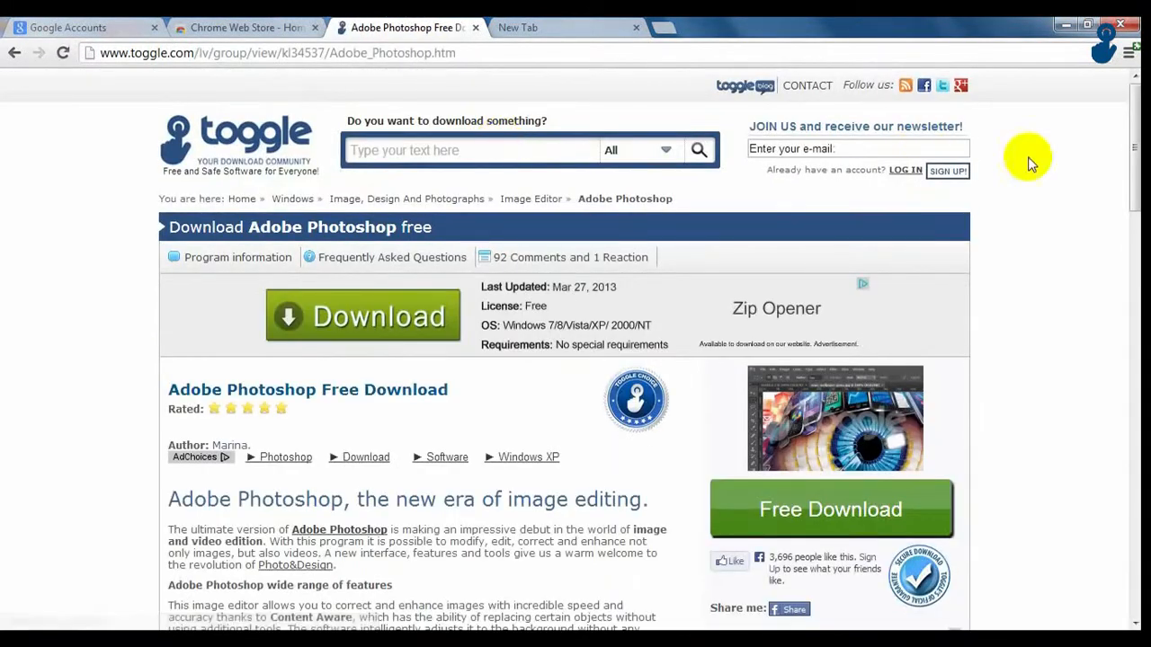
pyautogui.scroll(-3)
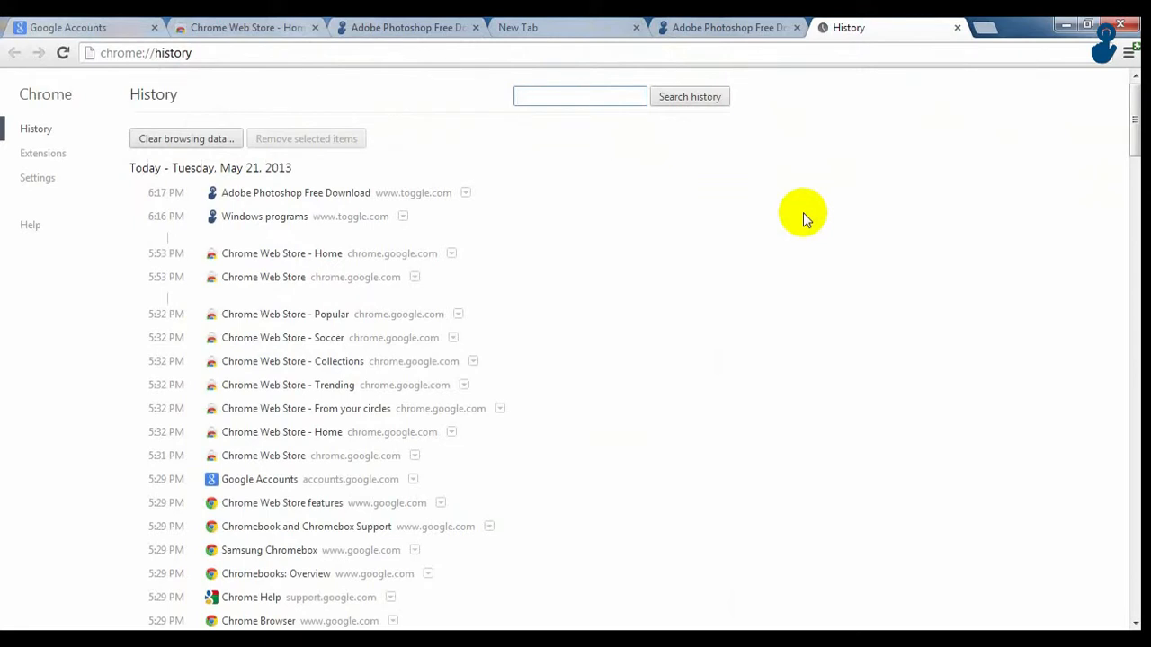
# Step: Return to the Adobe Photoshop tab and find 'Adobe' on the page, showing 80 matches
pyautogui.click(728, 27)
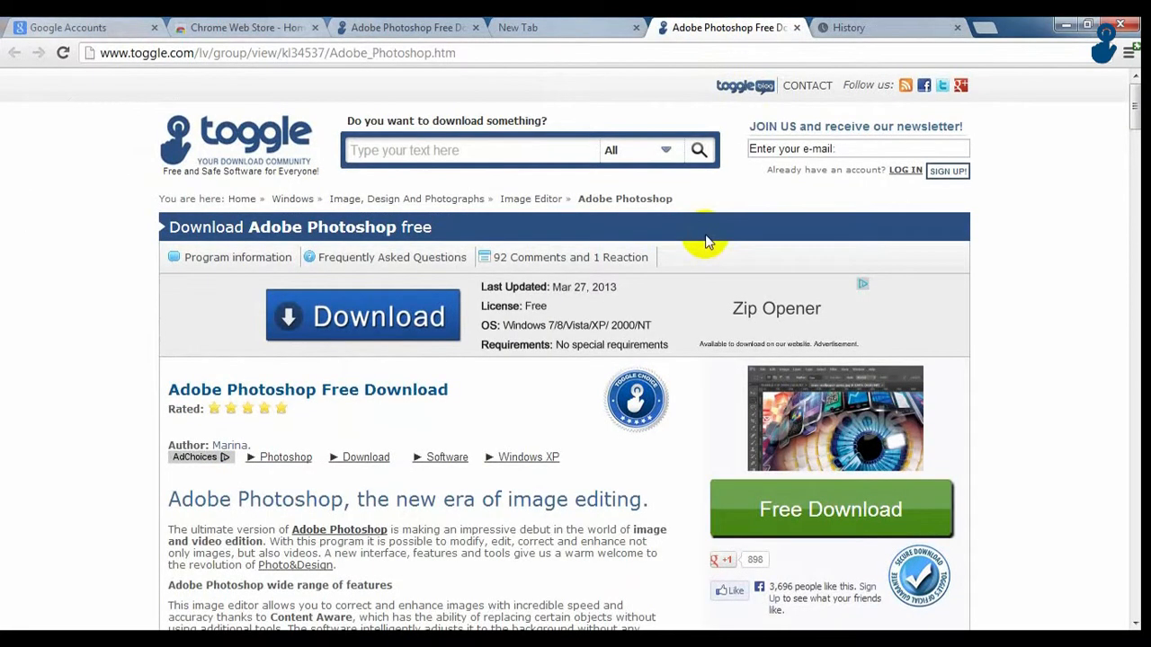
pyautogui.write('chrome')
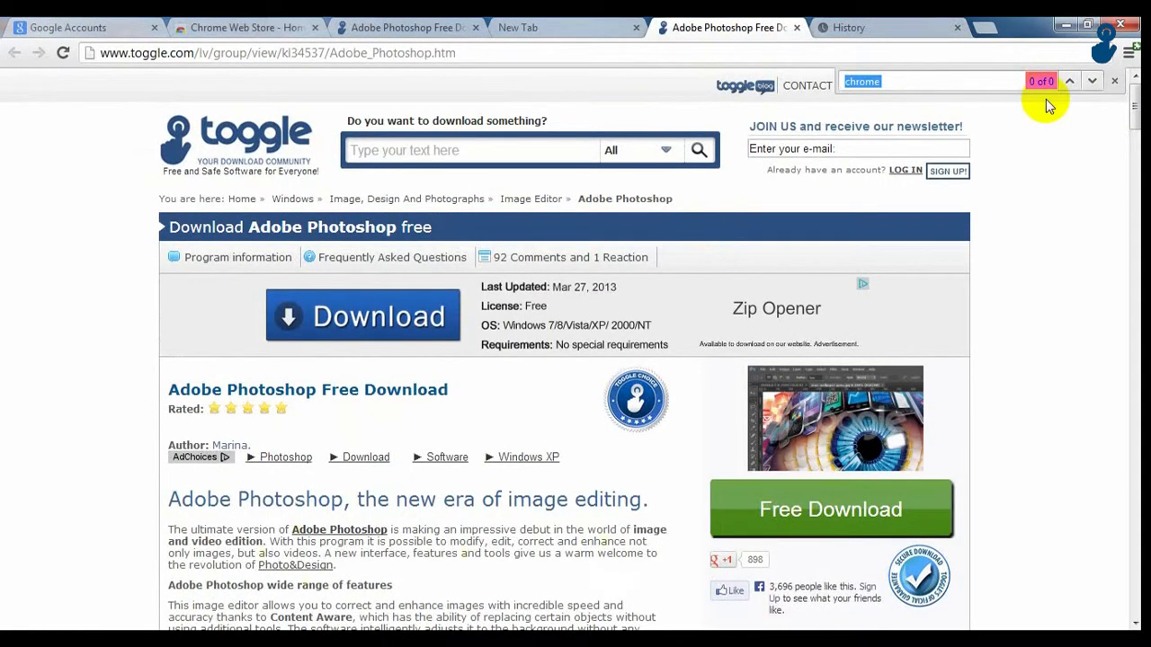
pyautogui.write('Adobe')
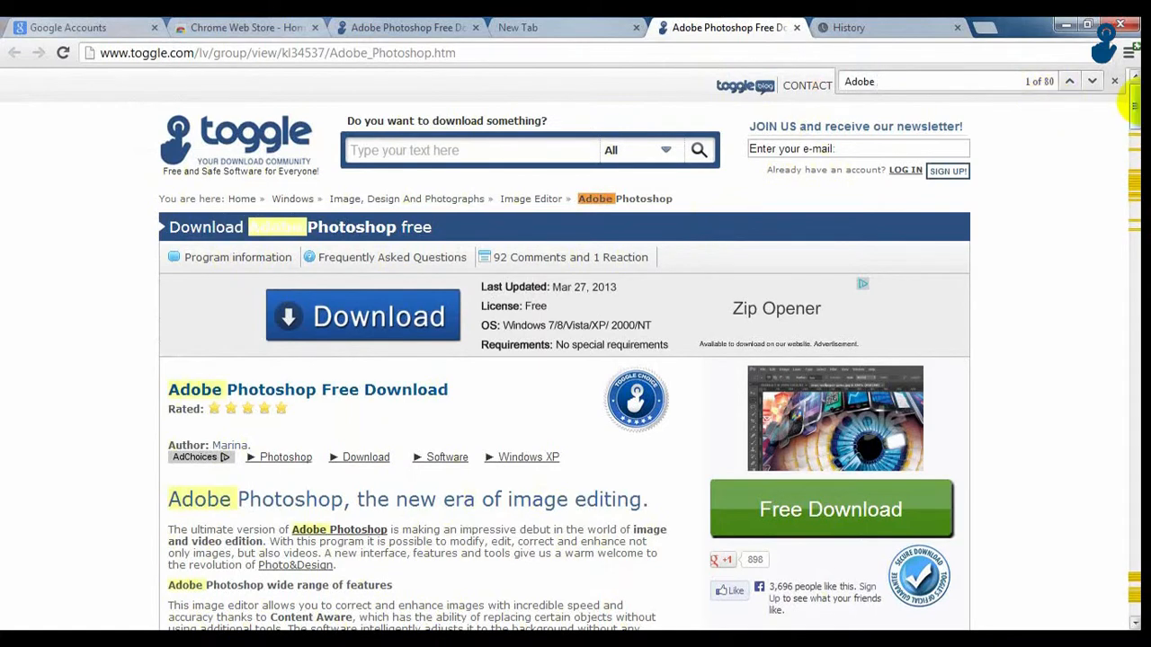
pyautogui.moveTo(728, 27)
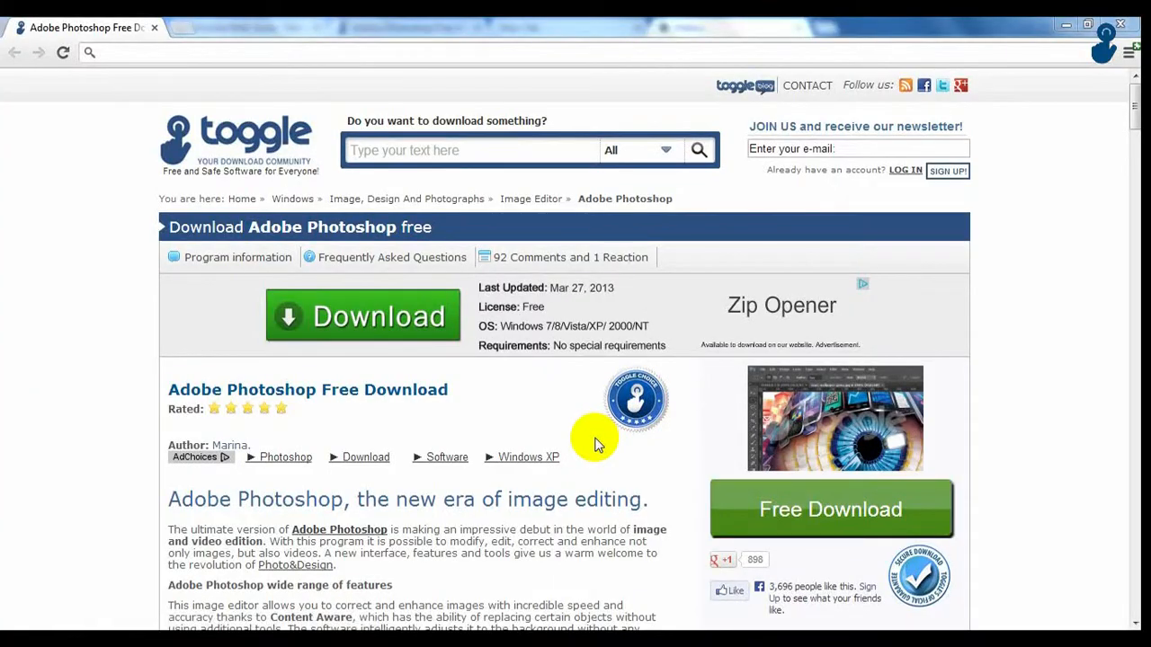
pyautogui.moveTo(341, 52)
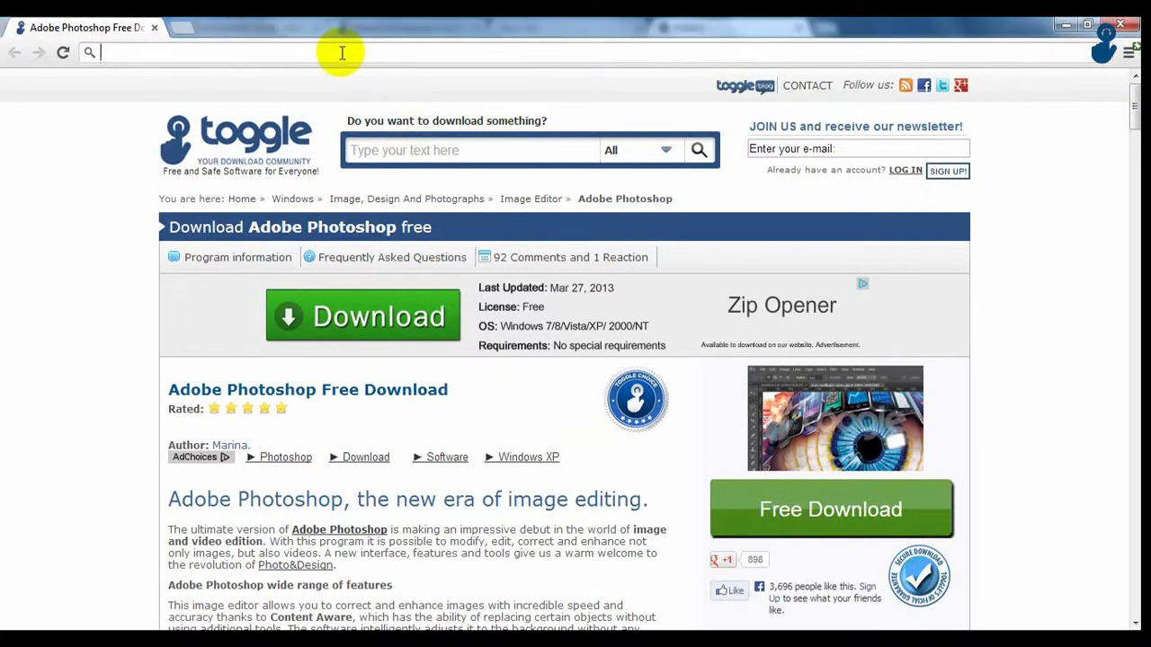
# Step: Enter 'toggle' in the omnibox to load toggle.com
pyautogui.write('toggle.com')
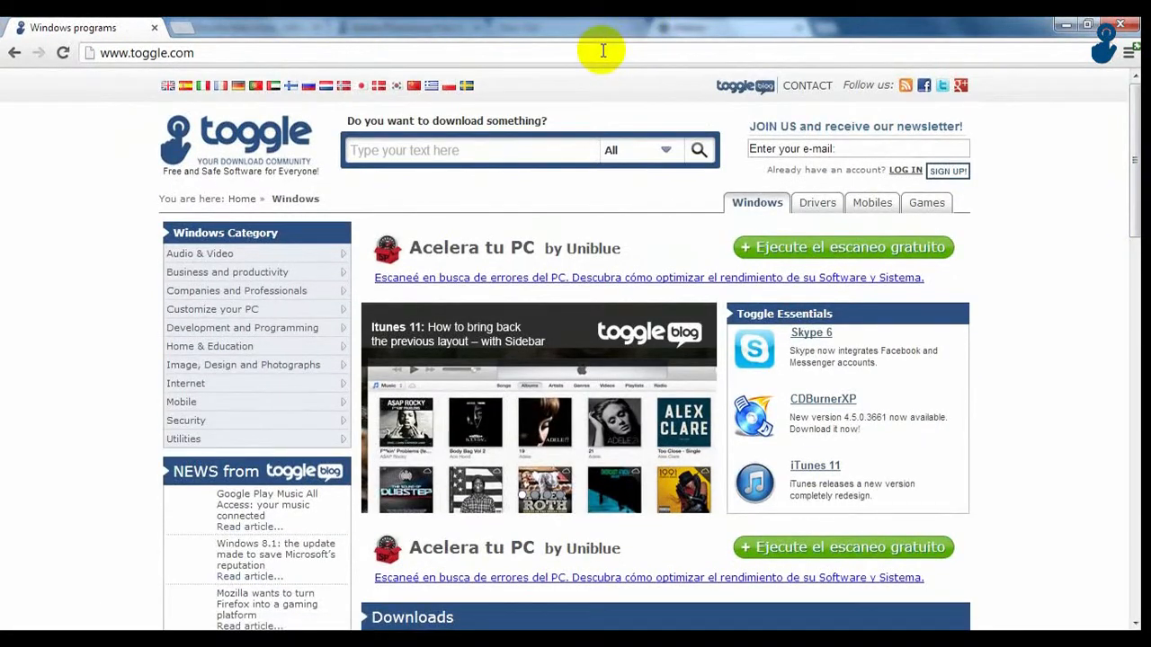
# Step: Search Google for 'download photoshop toggle' from the omnibox
pyautogui.click(147, 52)
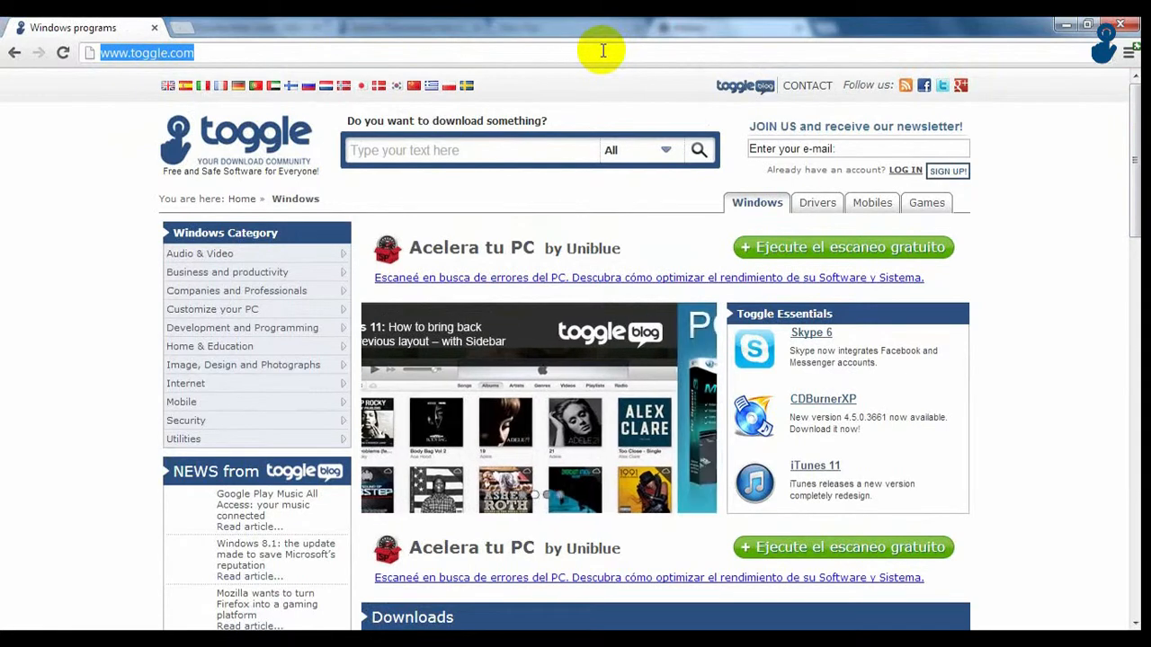
pyautogui.write('download photoshop')
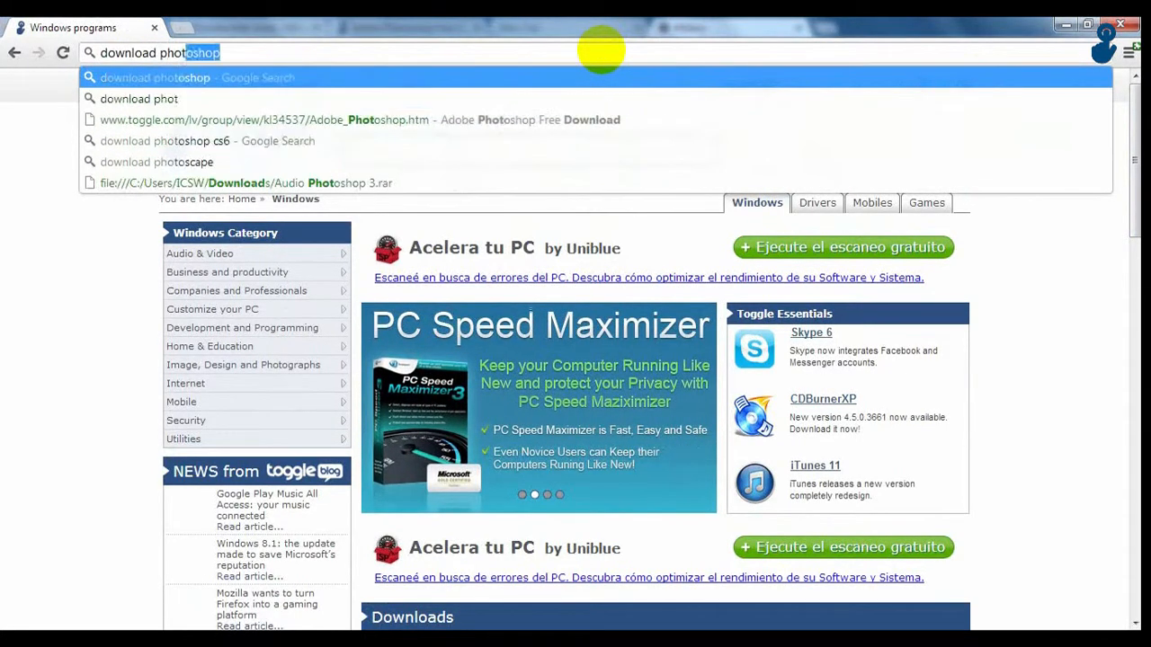
pyautogui.write('toggle')
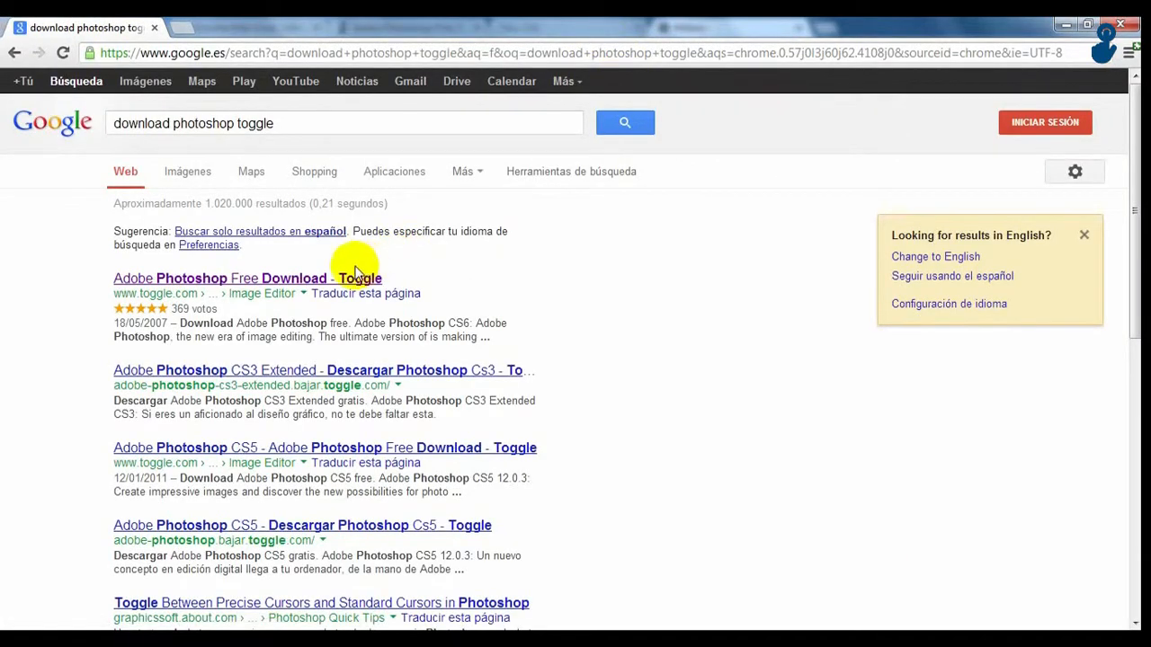
pyautogui.moveTo(340, 286)
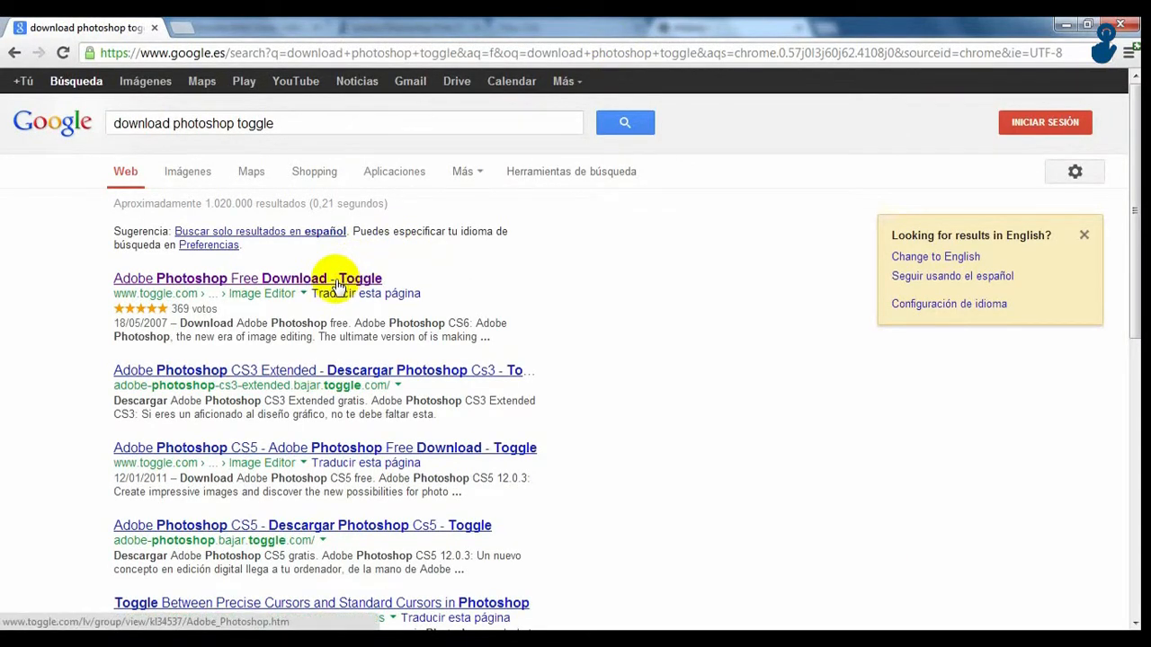